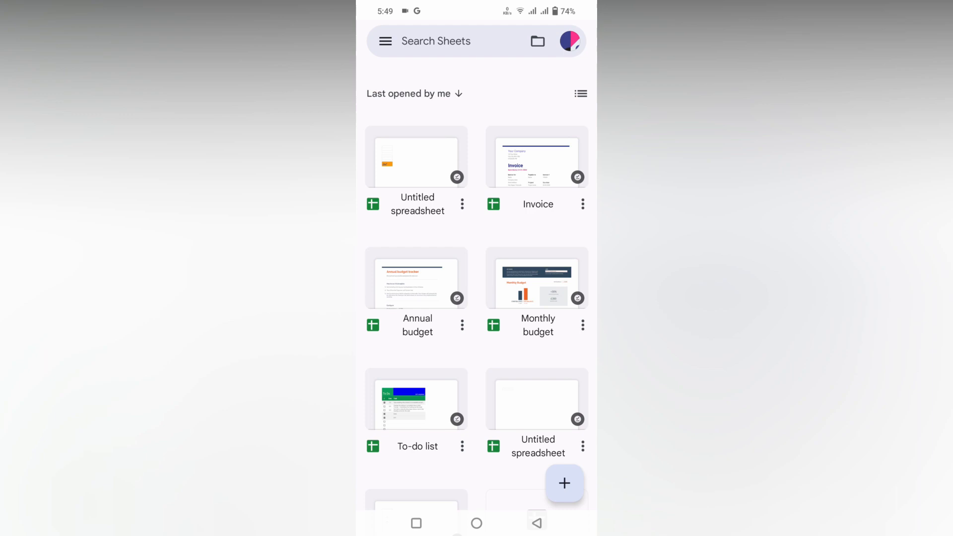
- Start a new blank spreadsheet from the + button's New spreadsheet option
{"action": "left_click", "coordinate": [564, 483]}
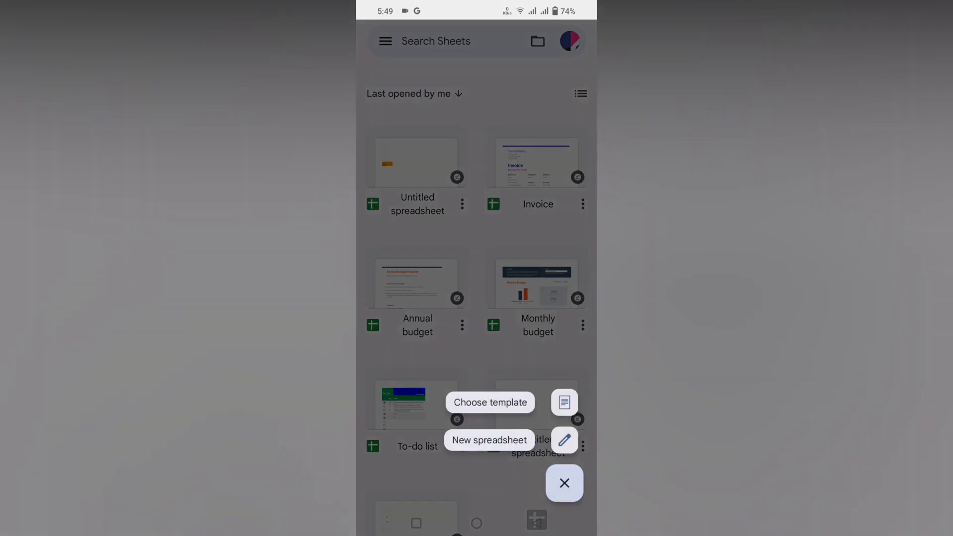
{"action": "left_click", "coordinate": [564, 440]}
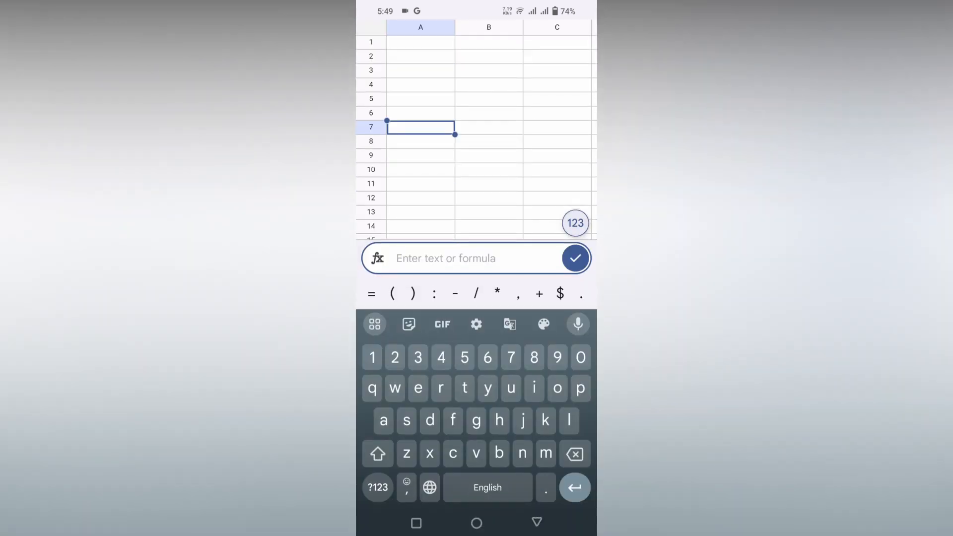
- Enter 'strike text' into cell A7
{"action": "type", "text": "strike te"}
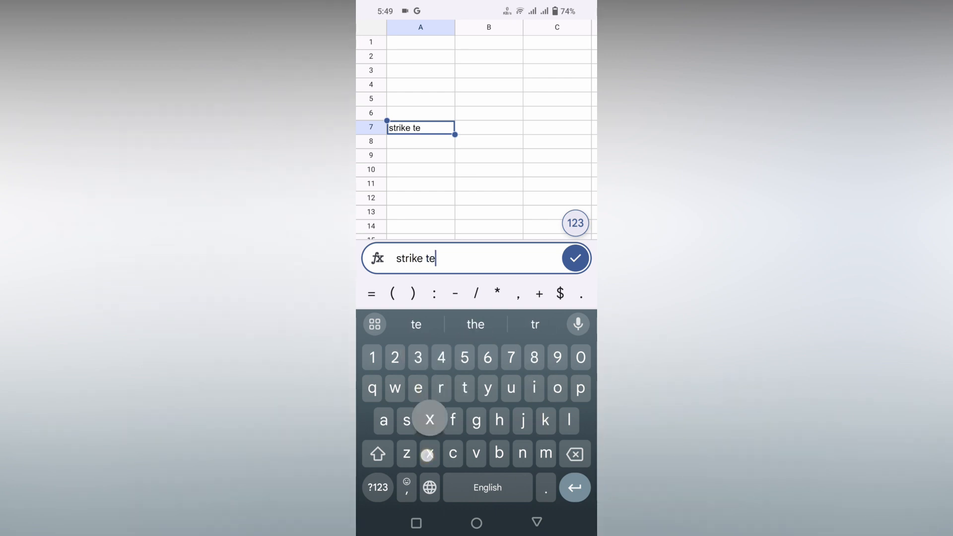
{"action": "type", "text": "xt"}
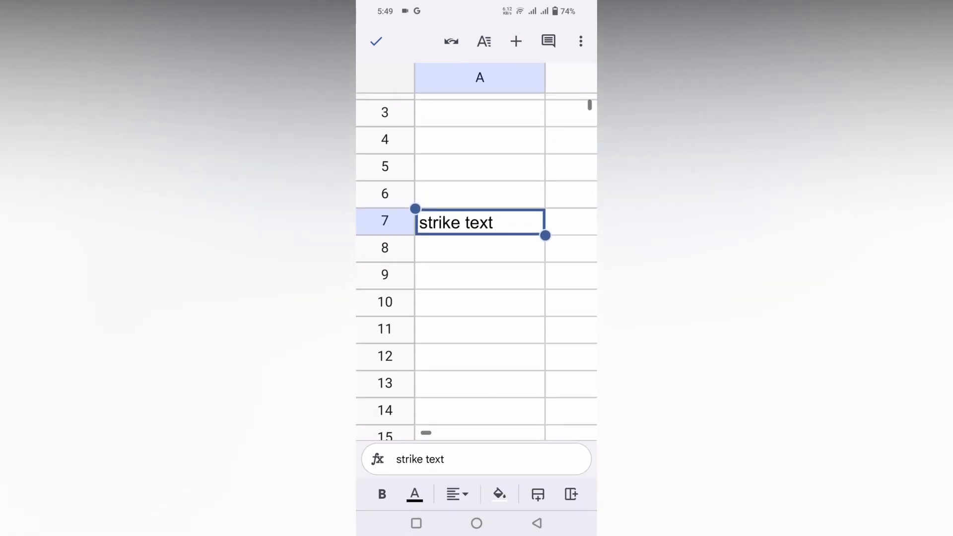
- Apply strikethrough to 'strike text' in A7 via text formatting, then reselect A7
{"action": "left_click", "coordinate": [480, 222]}
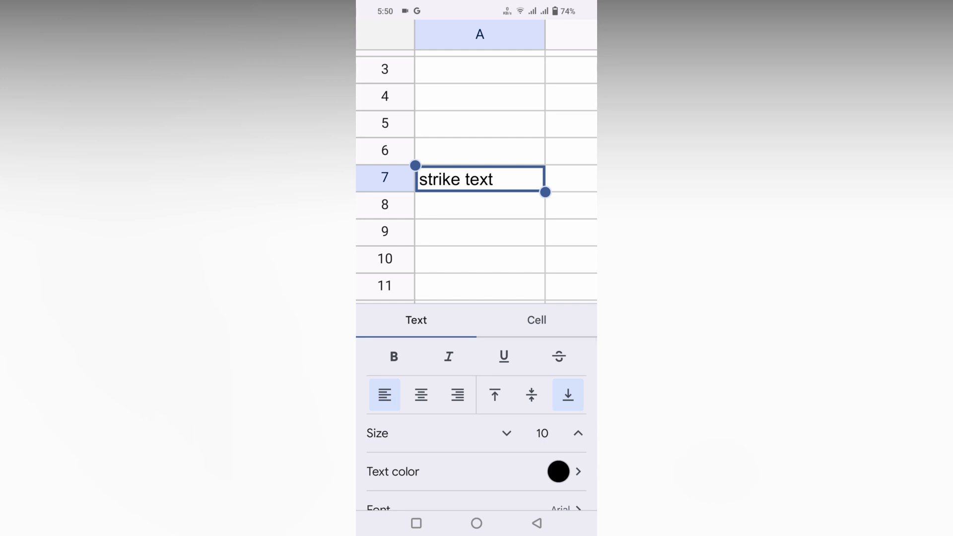
{"action": "left_click", "coordinate": [558, 356]}
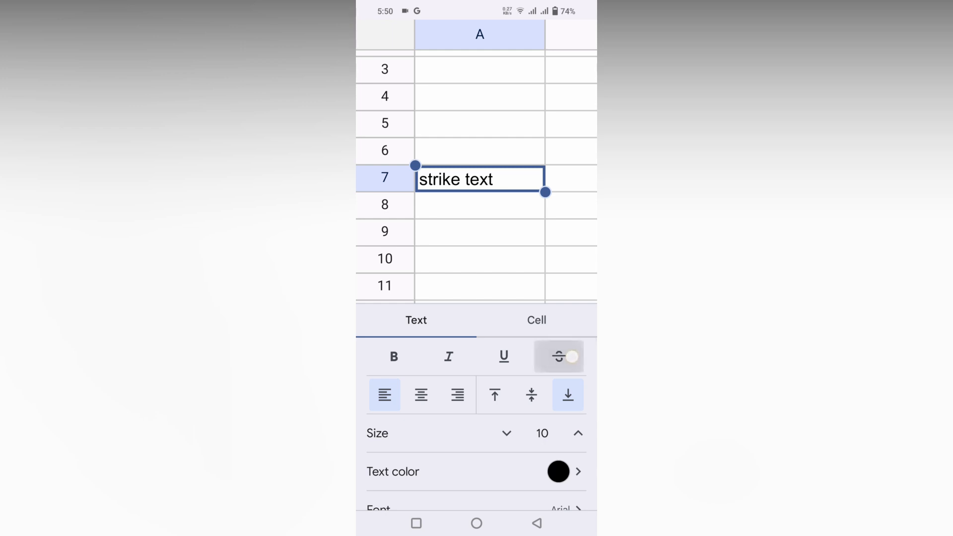
{"action": "left_click", "coordinate": [558, 357]}
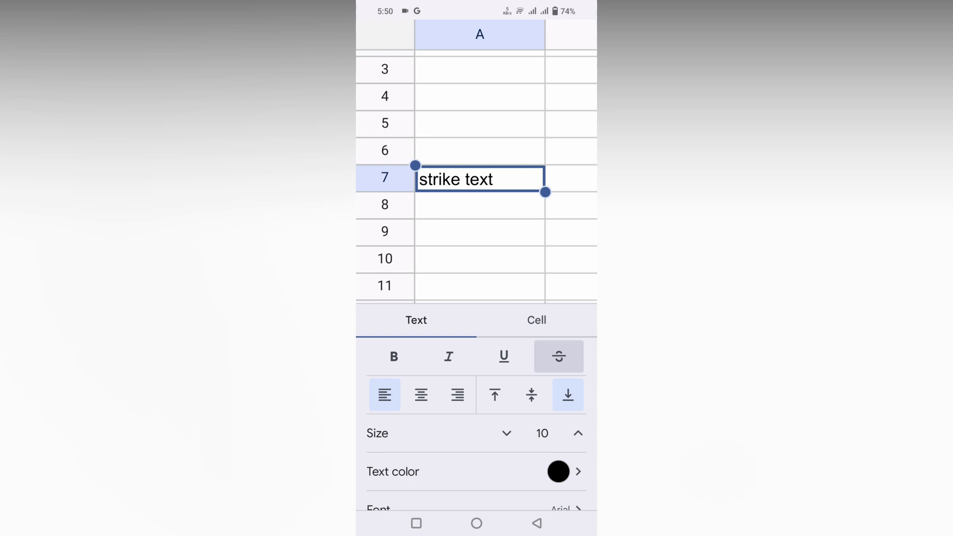
{"action": "left_click", "coordinate": [558, 356]}
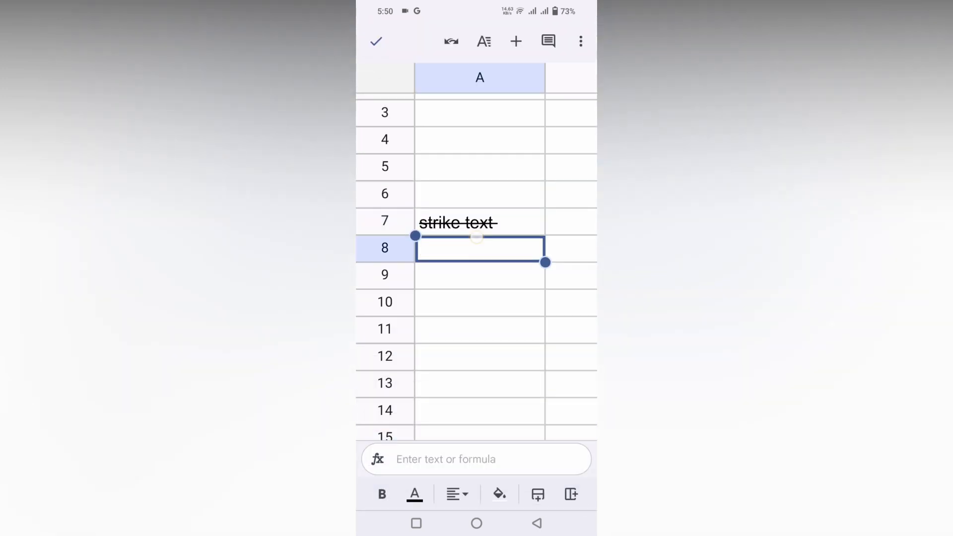
{"action": "left_click", "coordinate": [480, 247]}
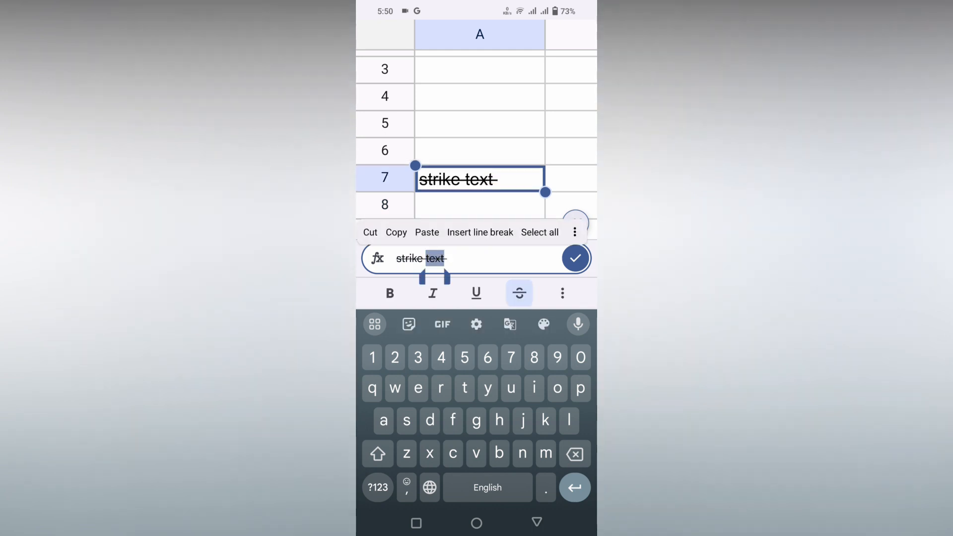
{"action": "left_click", "coordinate": [519, 293]}
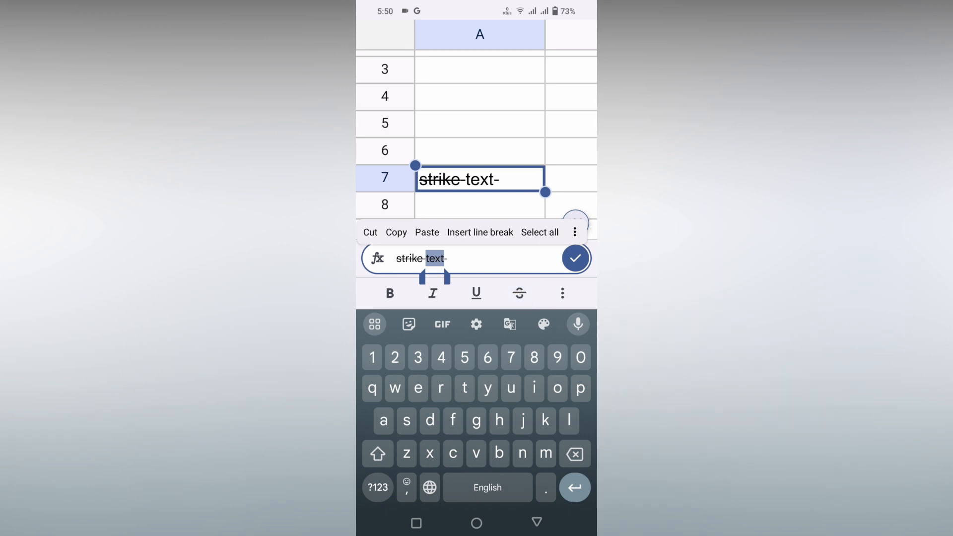
{"action": "left_click", "coordinate": [519, 293]}
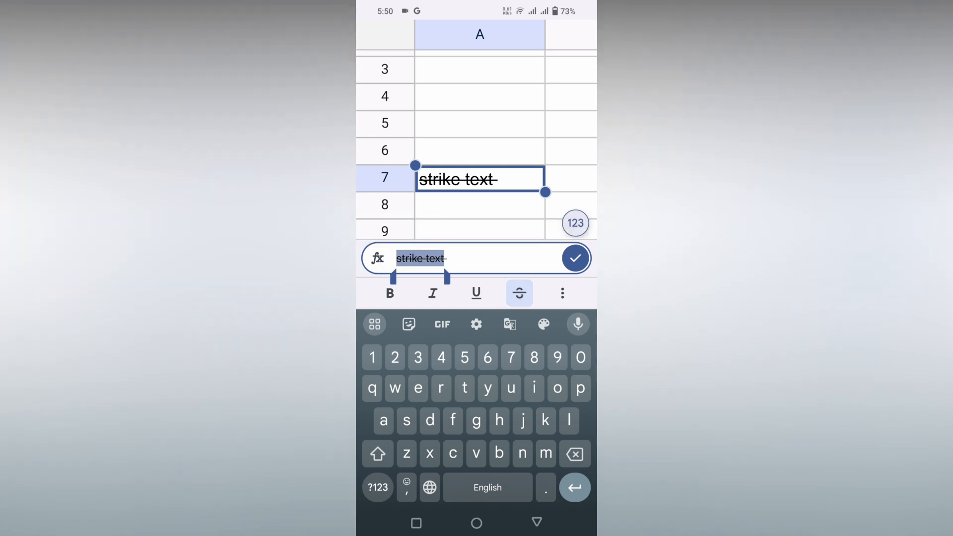
{"action": "left_click", "coordinate": [519, 293]}
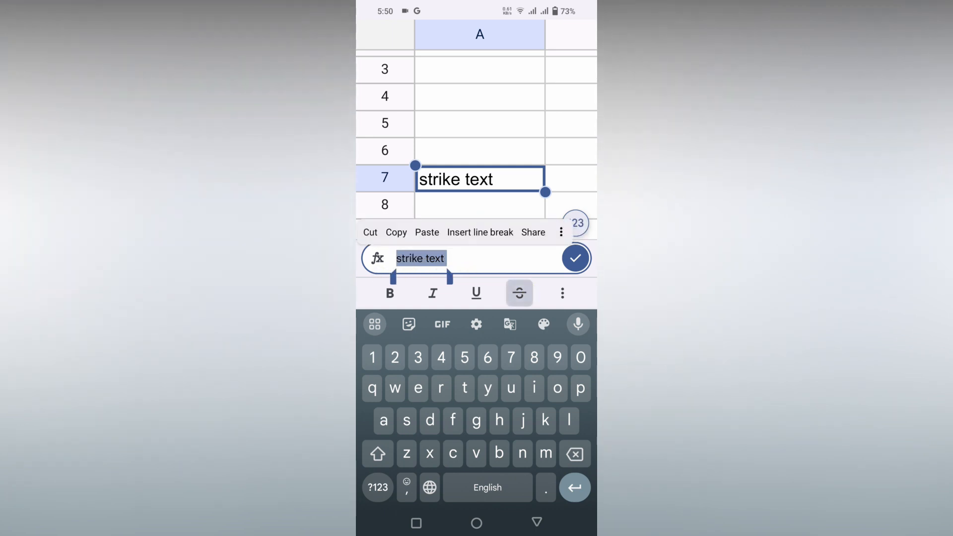
{"action": "left_click", "coordinate": [519, 292]}
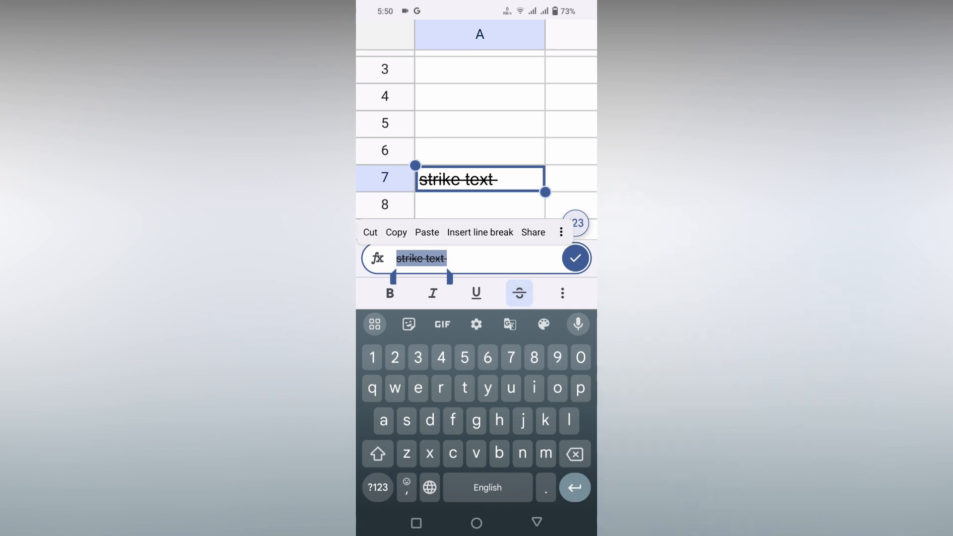